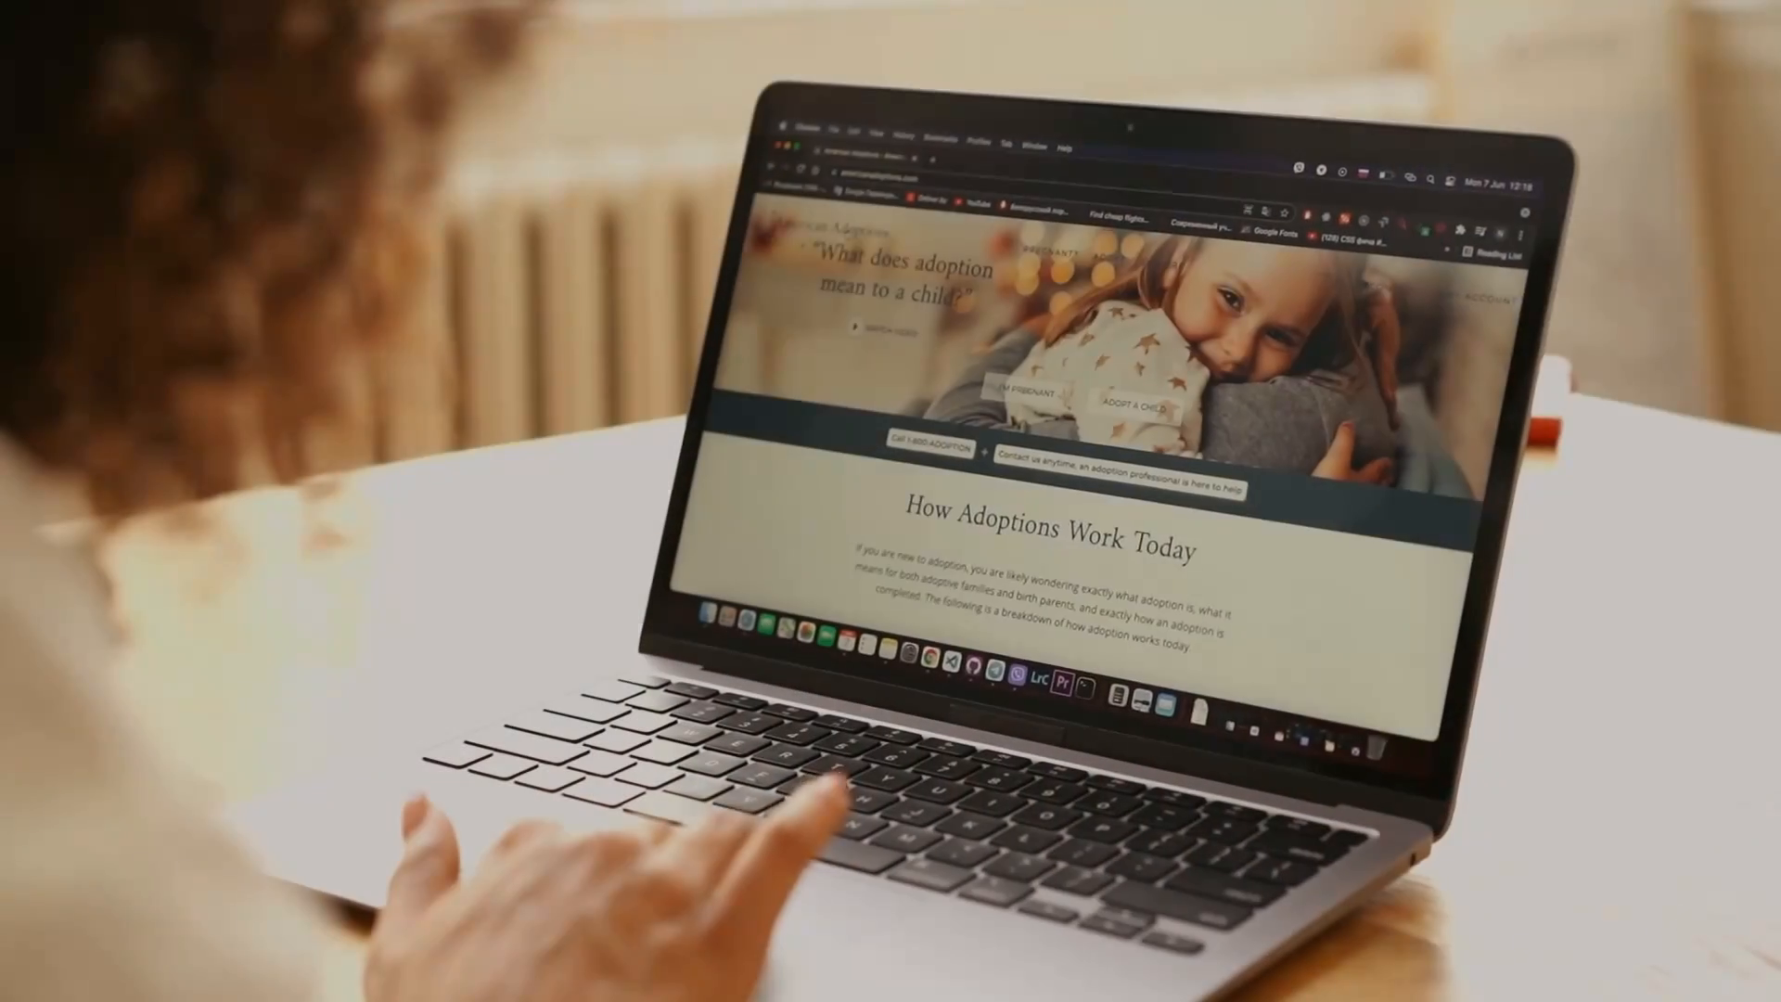
{"action": "scroll", "scroll_direction": "down", "scroll_amount": 3}
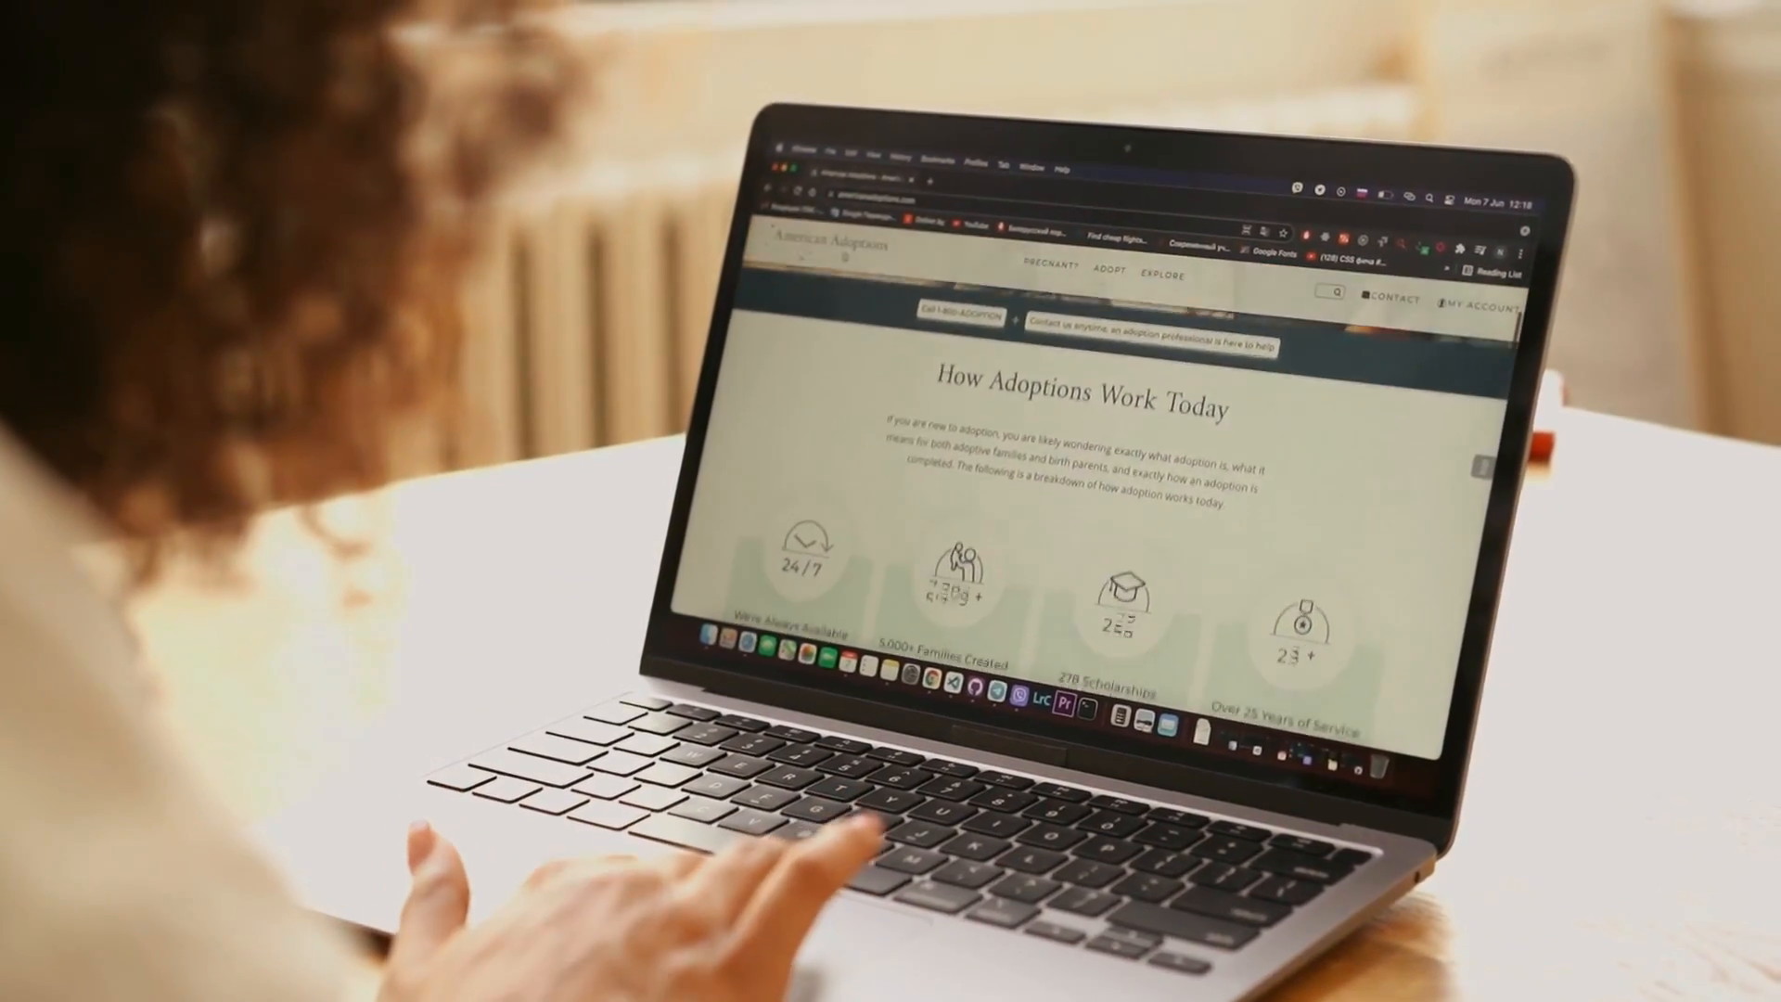
{"action": "scroll", "scroll_direction": "down", "scroll_amount": 3}
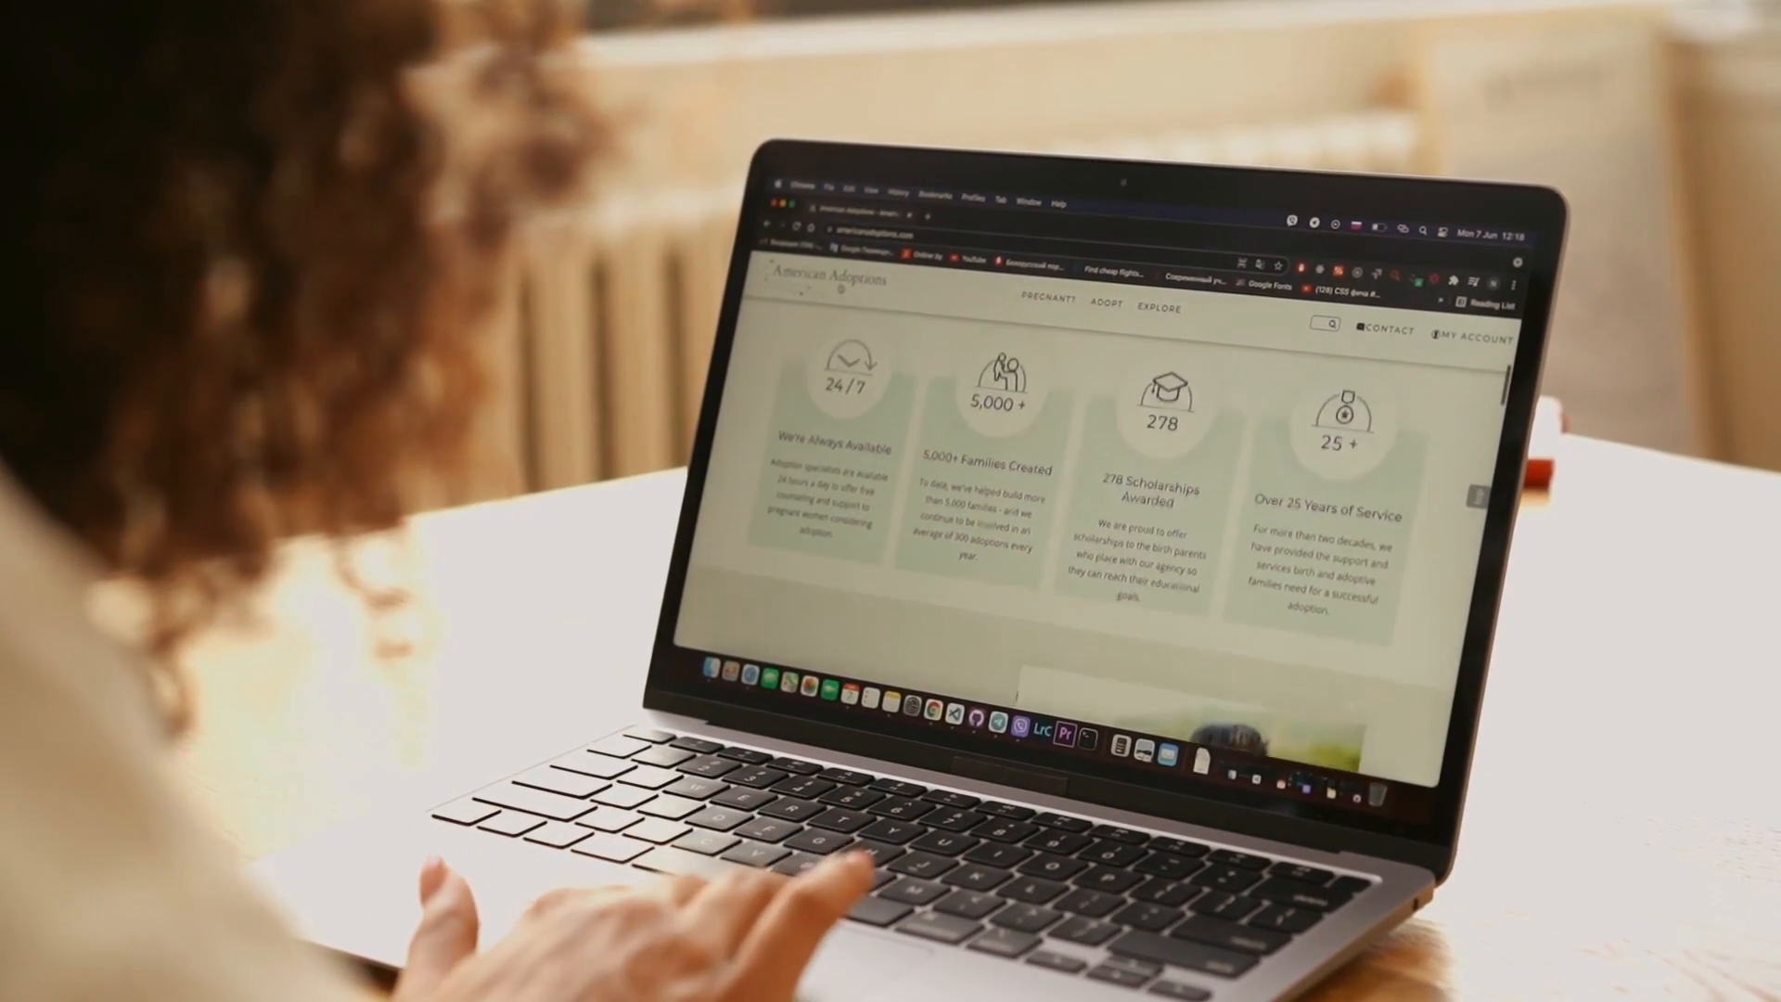
{"action": "scroll", "scroll_direction": "down", "scroll_amount": 3}
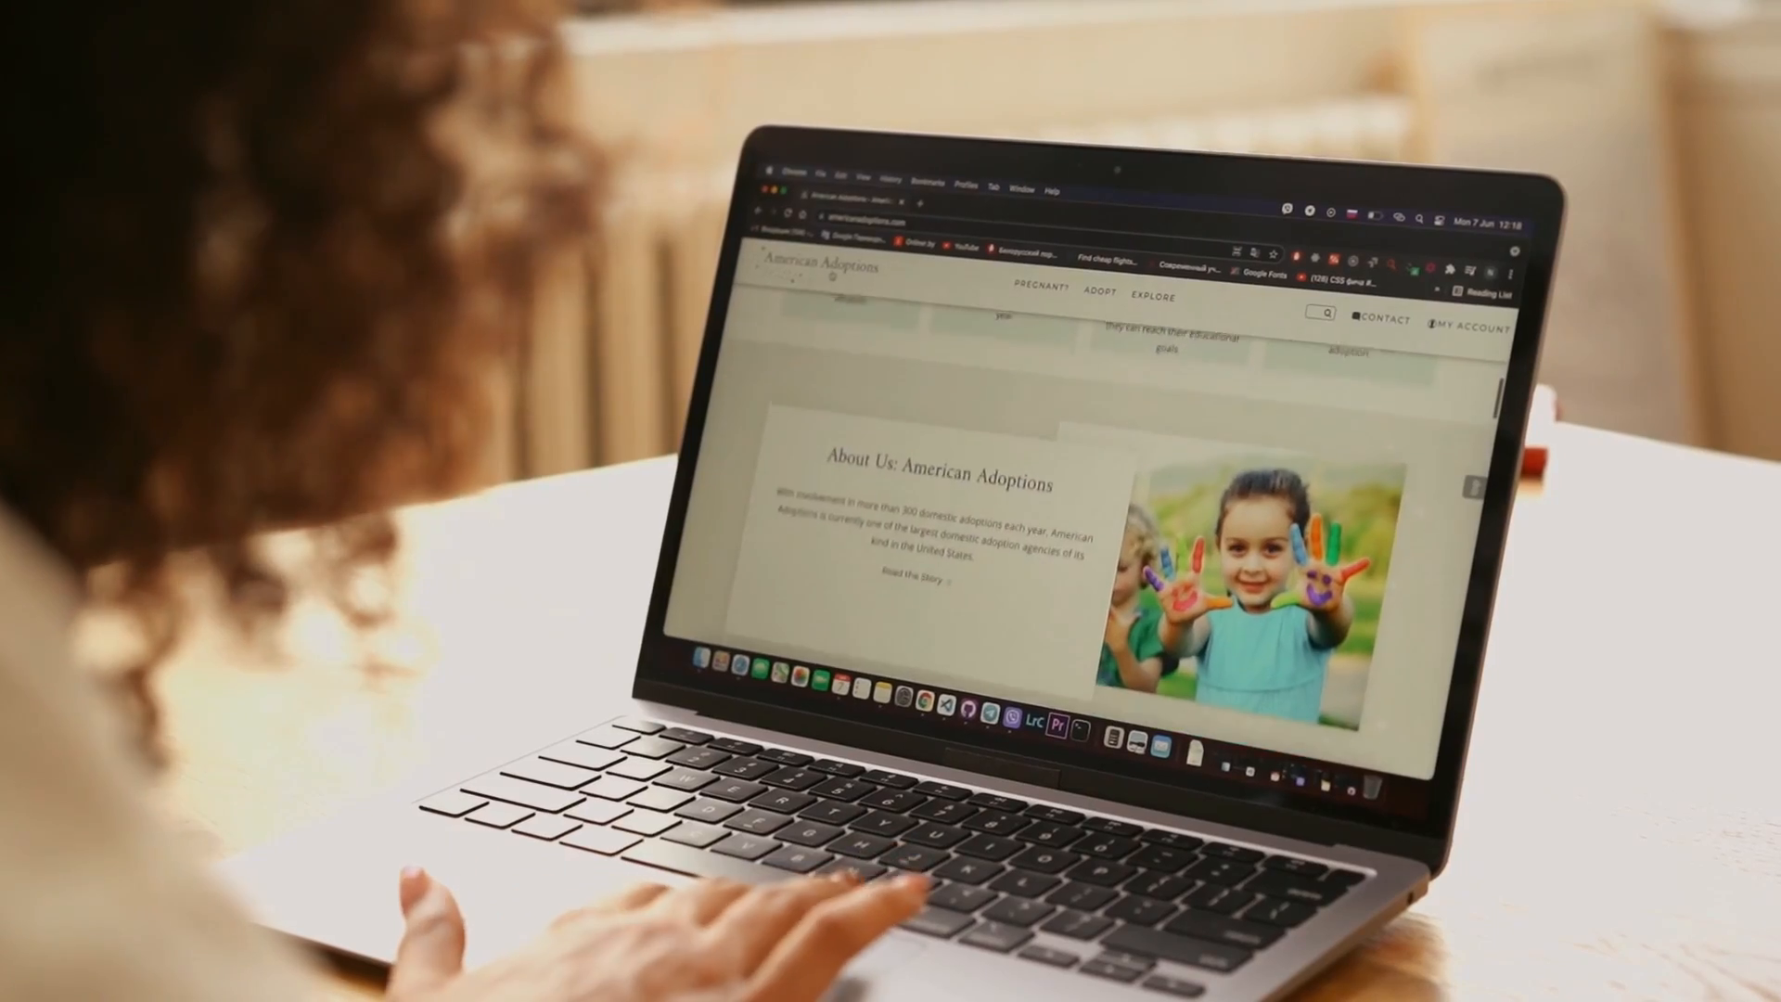